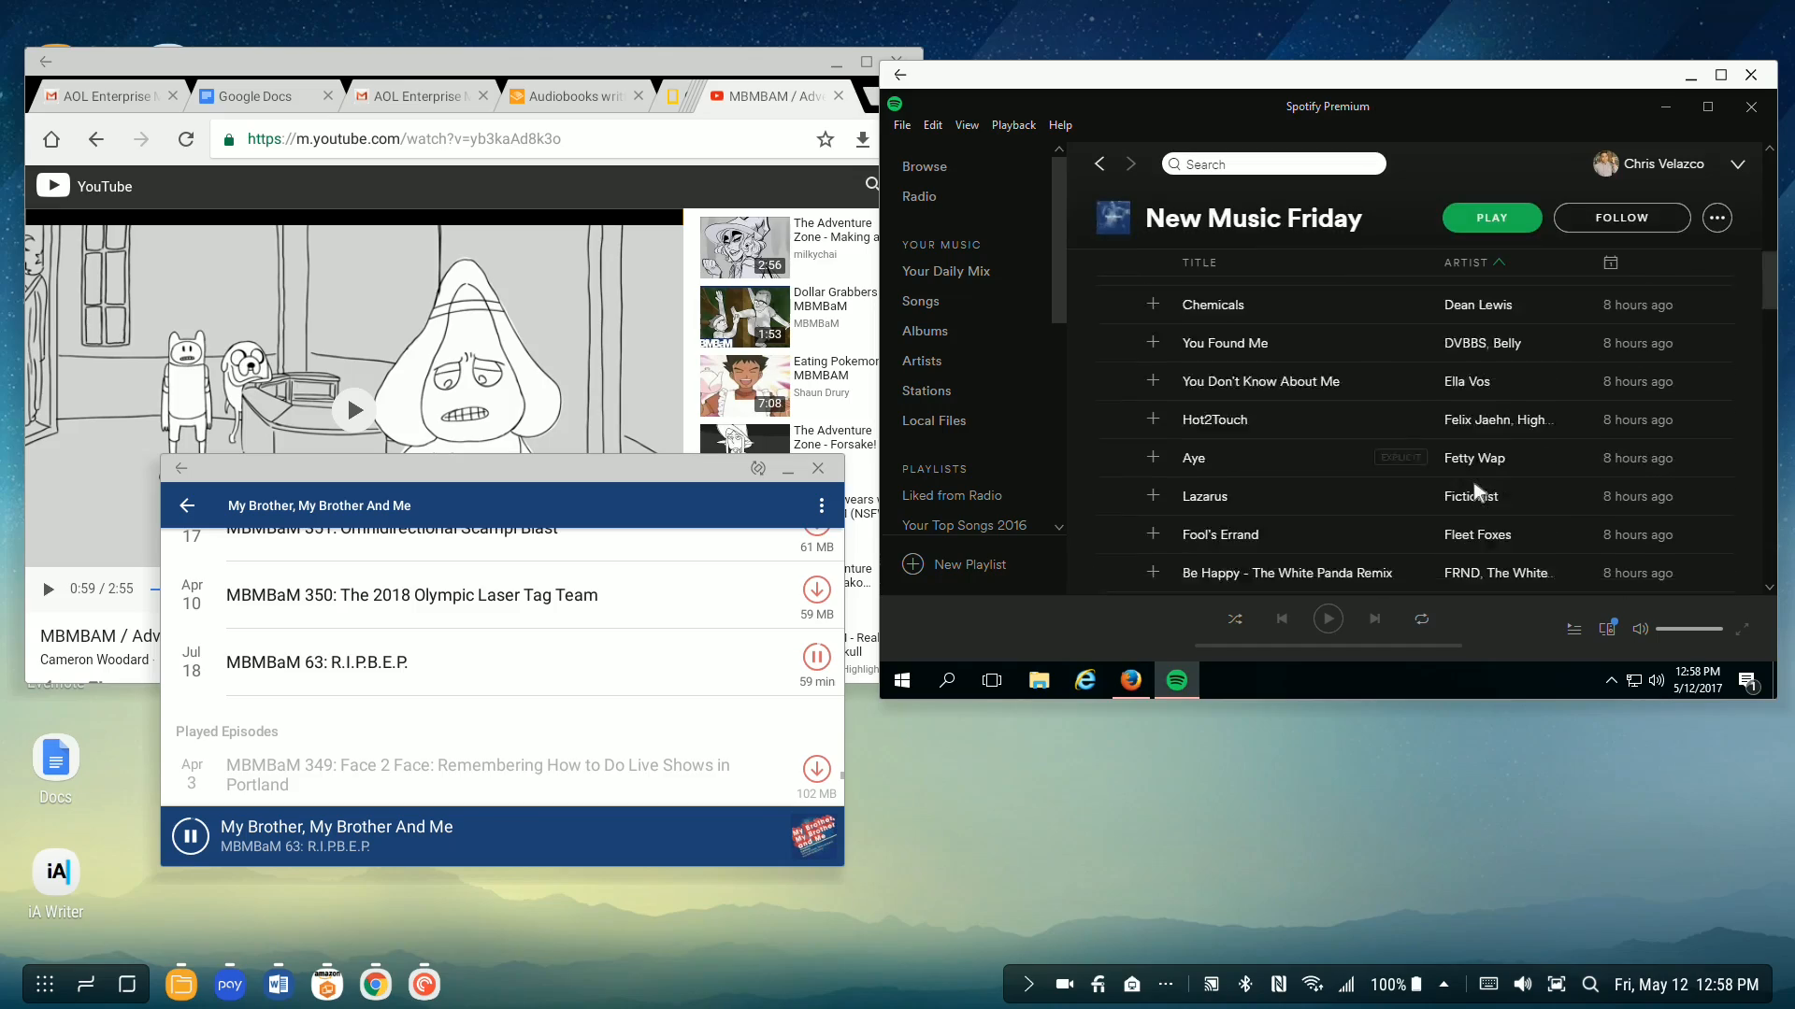
Step: Play Forgiveness by Paramore from the New Music Friday playlist in Spotify
scroll(down, 3)
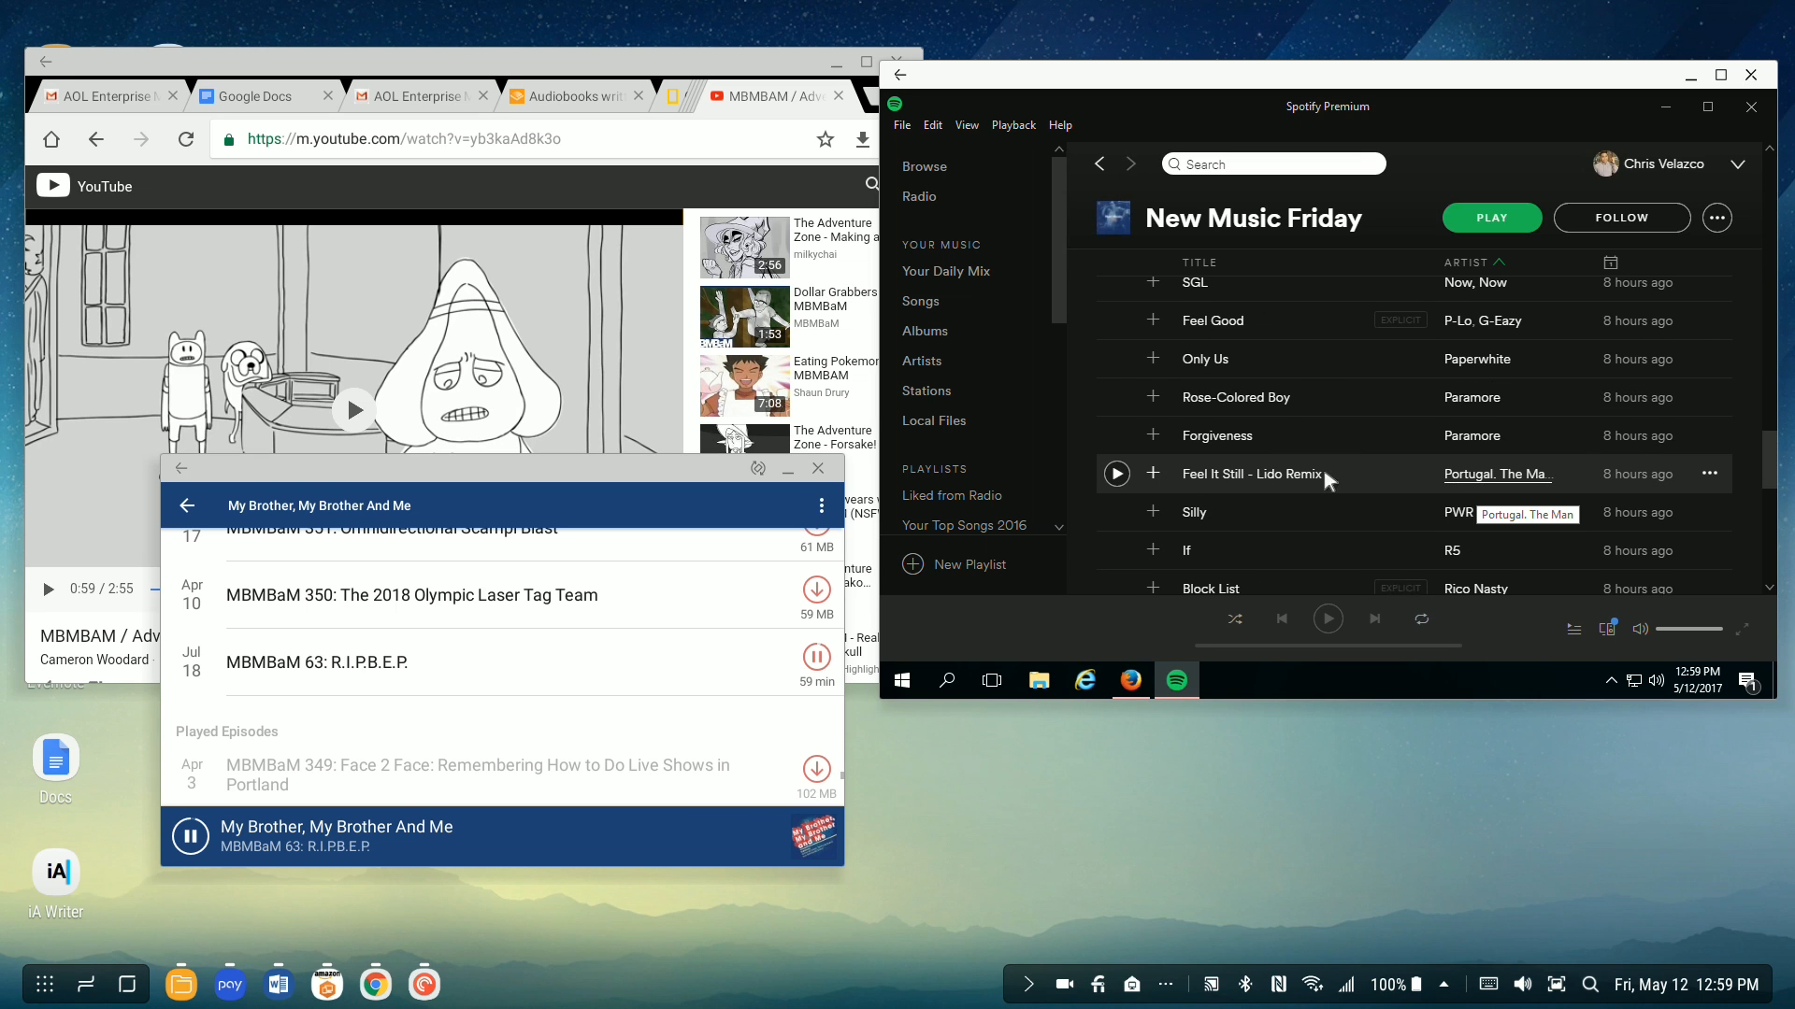
mouse_move(1139, 415)
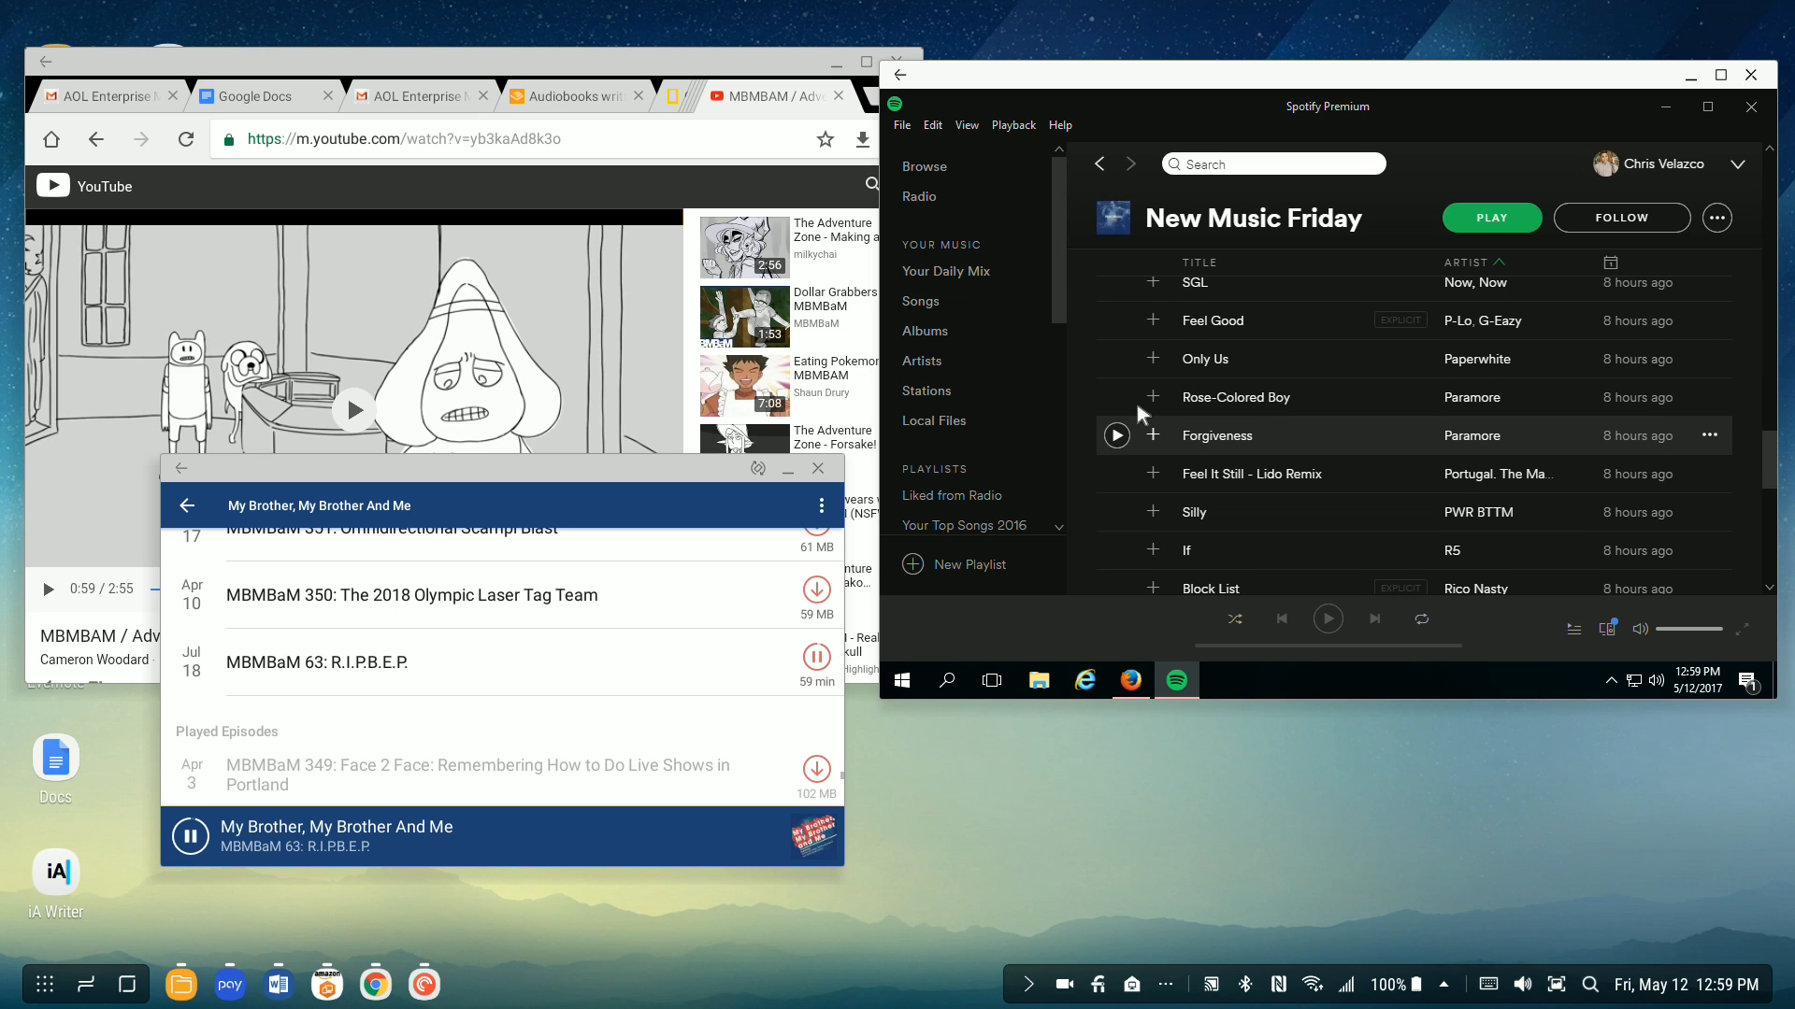
double_click(1236, 396)
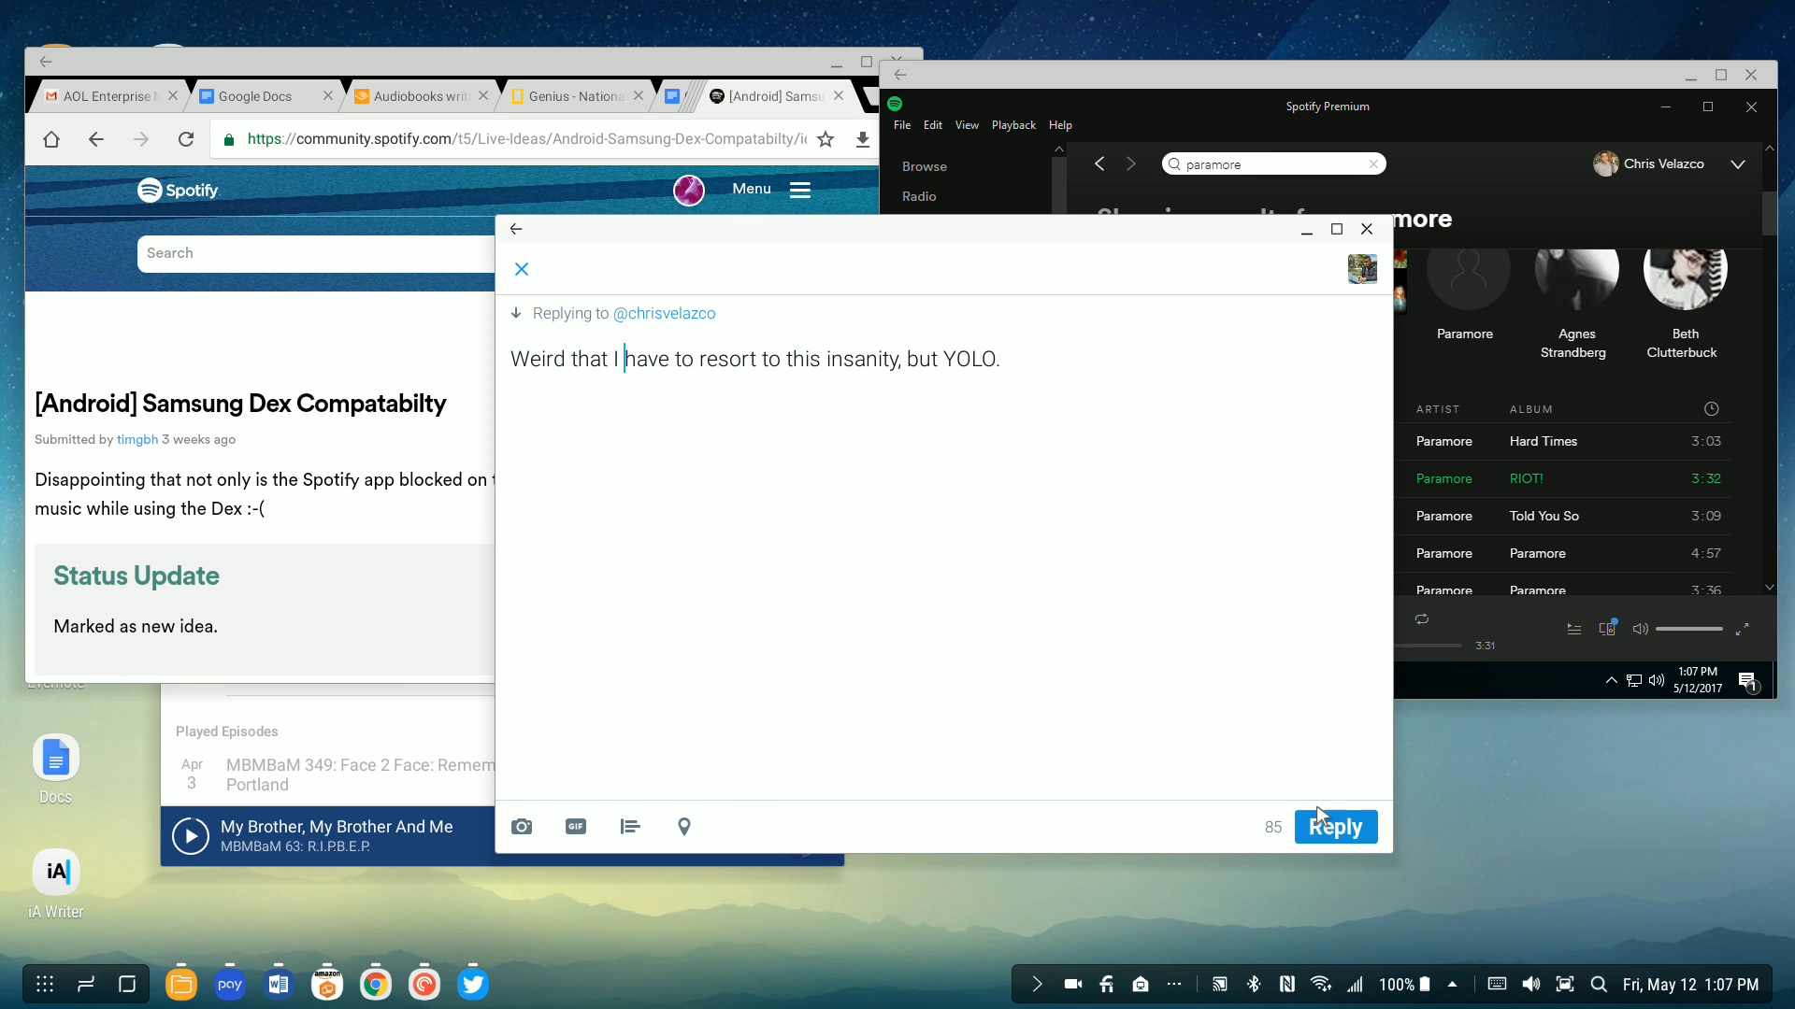
Step: Post the reply "Weird that I have to resort to this insanity, but YOLO."
click(1335, 826)
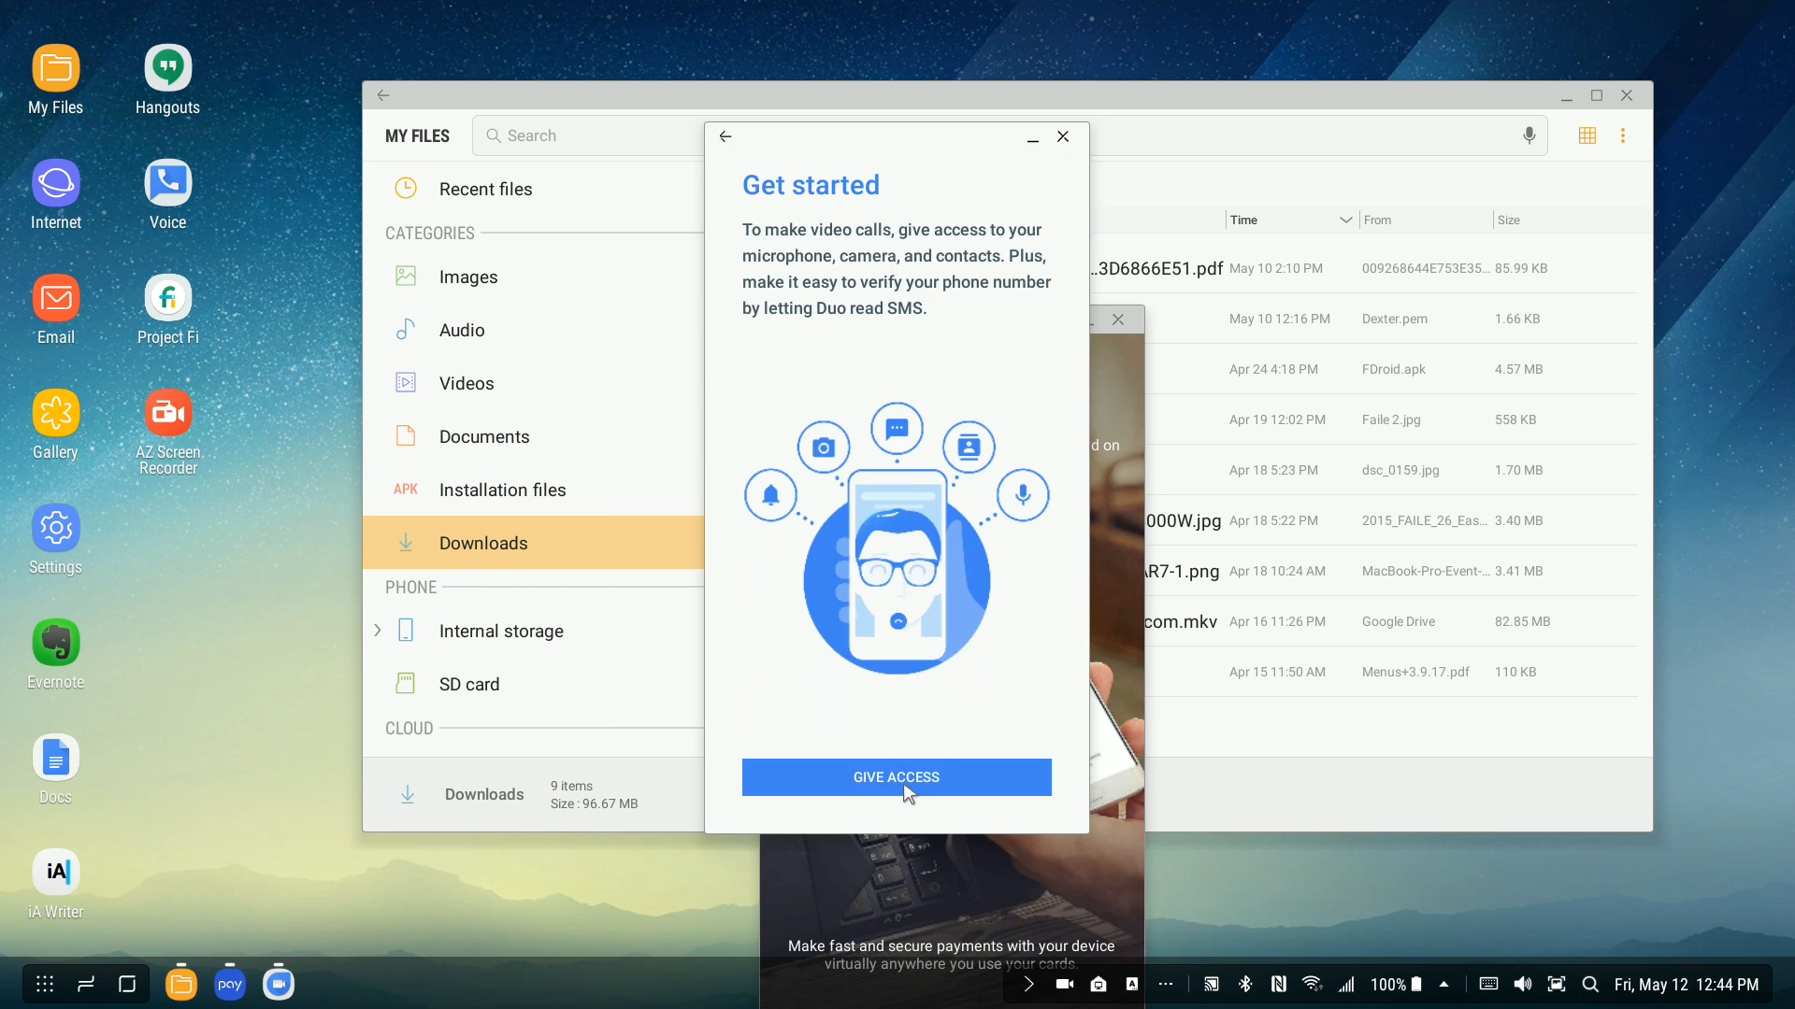
Step: Grant Duo microphone, camera and contacts access to reach the verification code screen
click(895, 777)
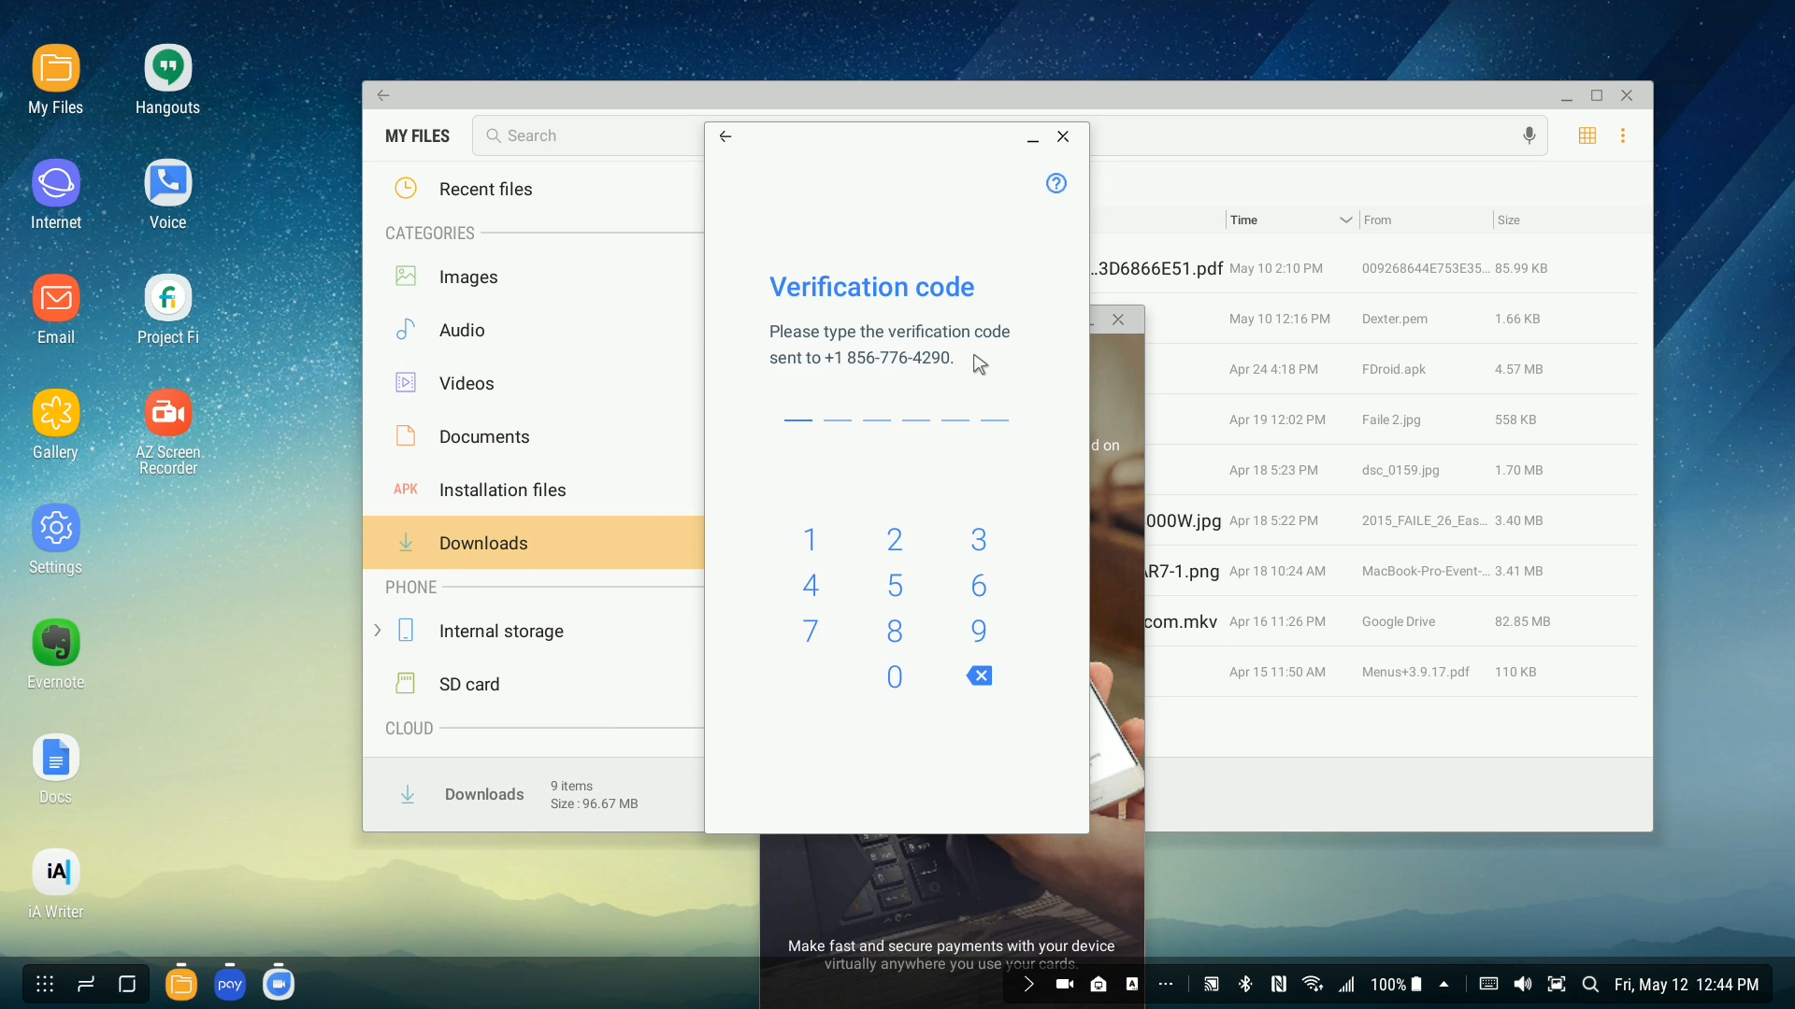